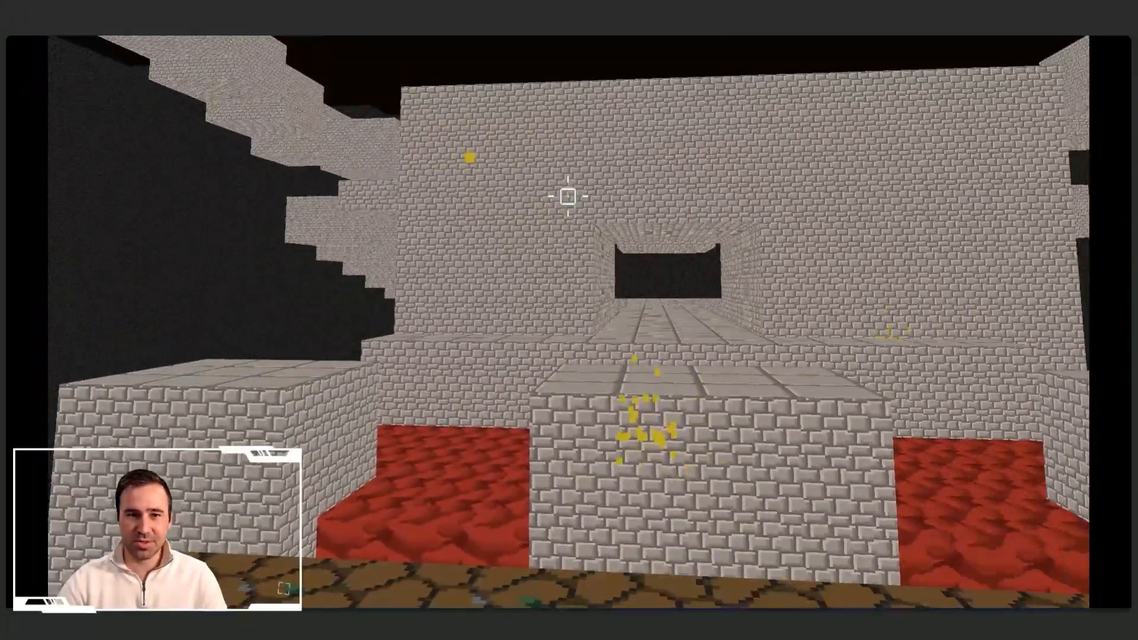
mouse_move(569, 204)
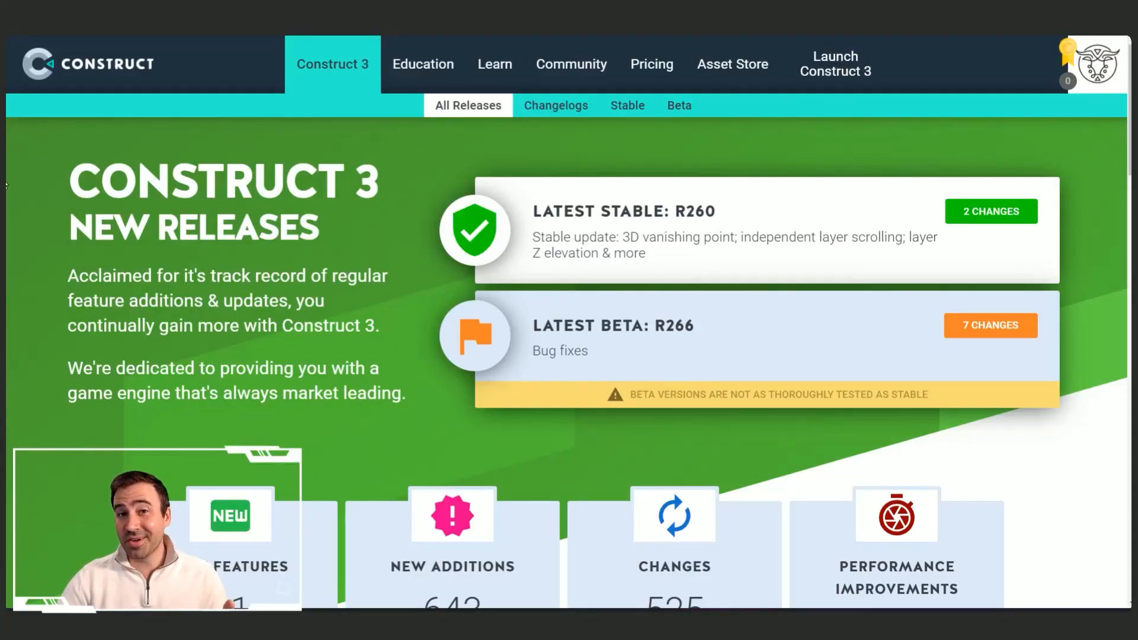
Scroll the Euclidean distance article to the Higher dimensions three-dimensional distance formula.
scroll("down", 3)
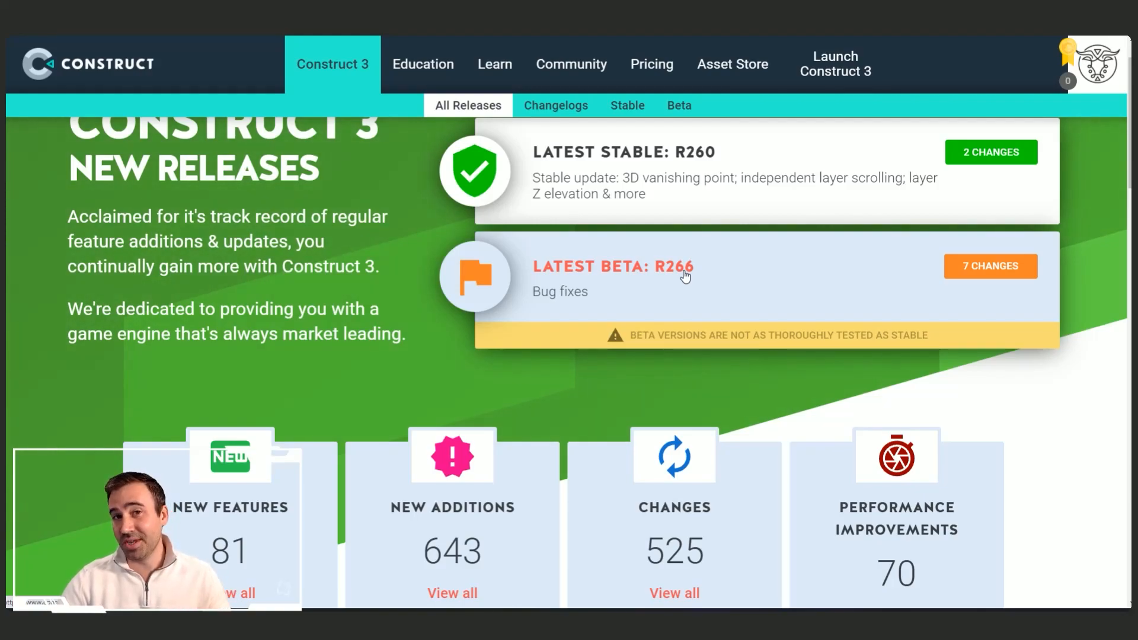
mouse_move(688, 275)
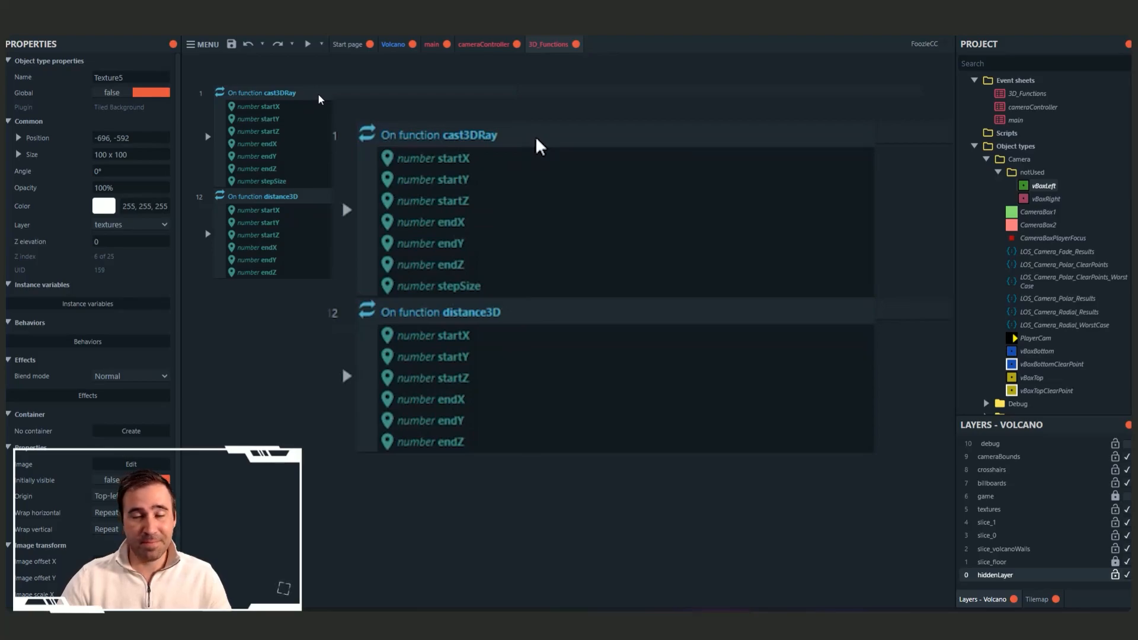
mouse_move(553, 330)
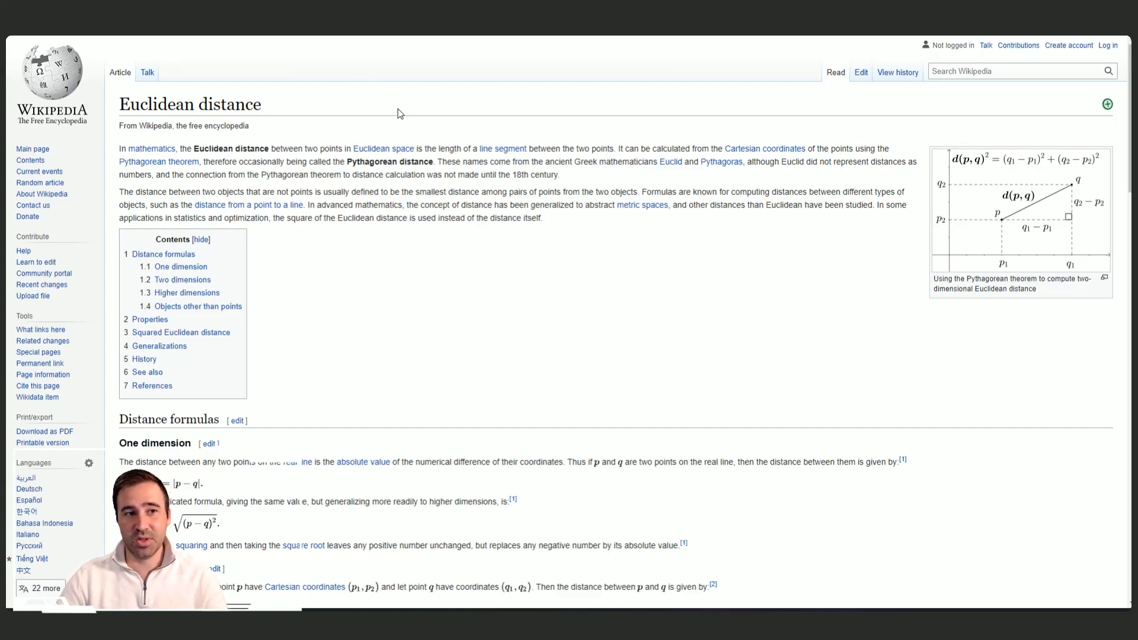
scroll("down", 3)
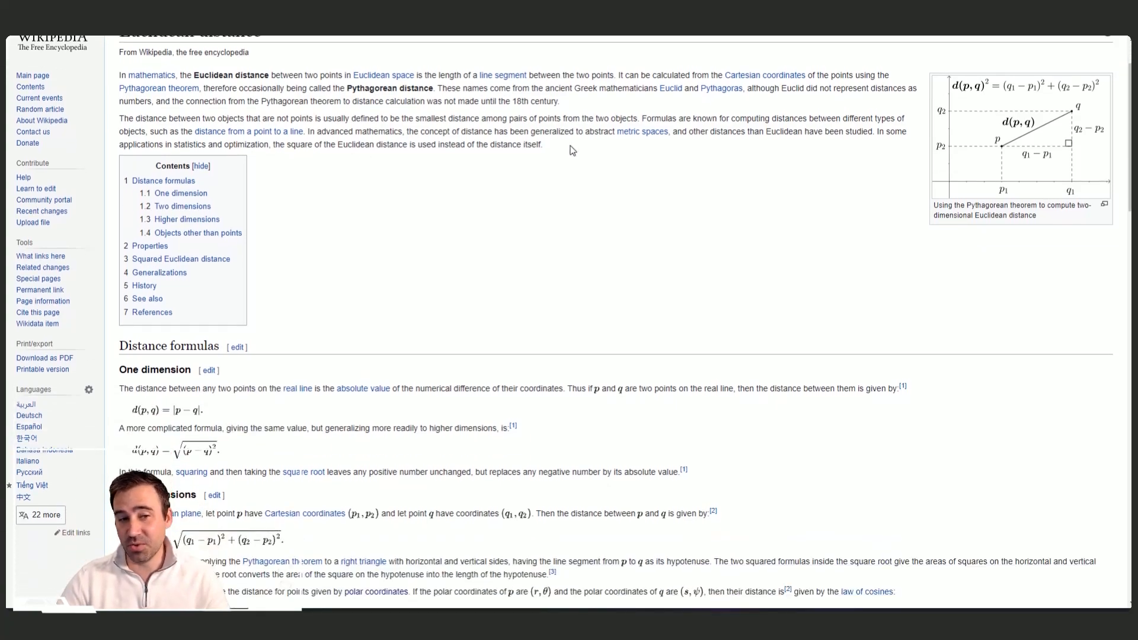
scroll("down", 3)
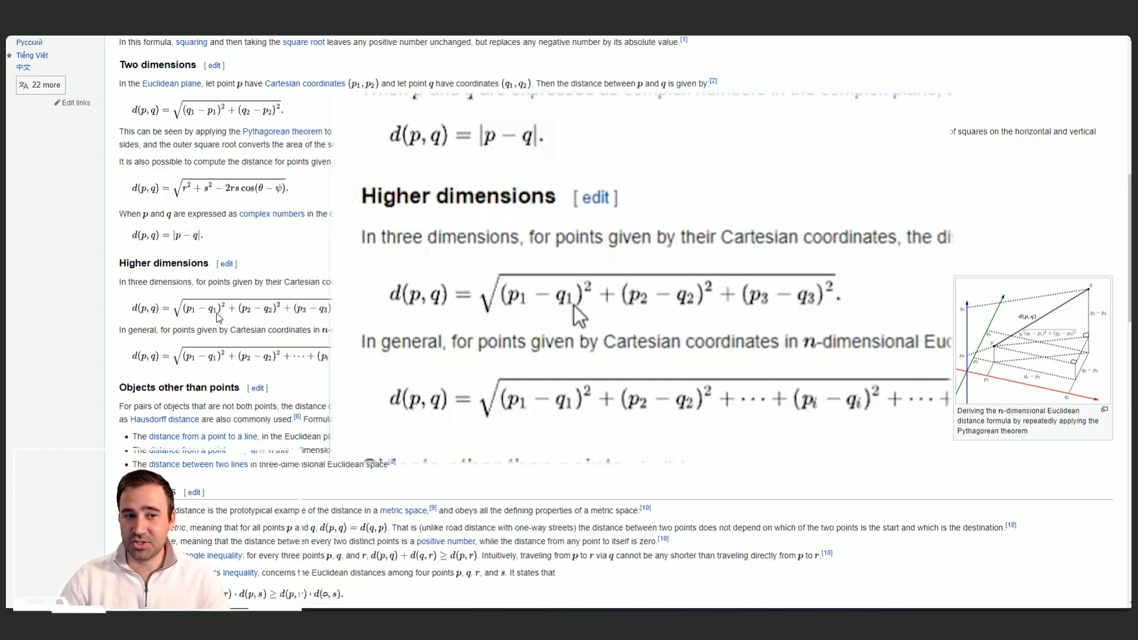
mouse_move(679, 316)
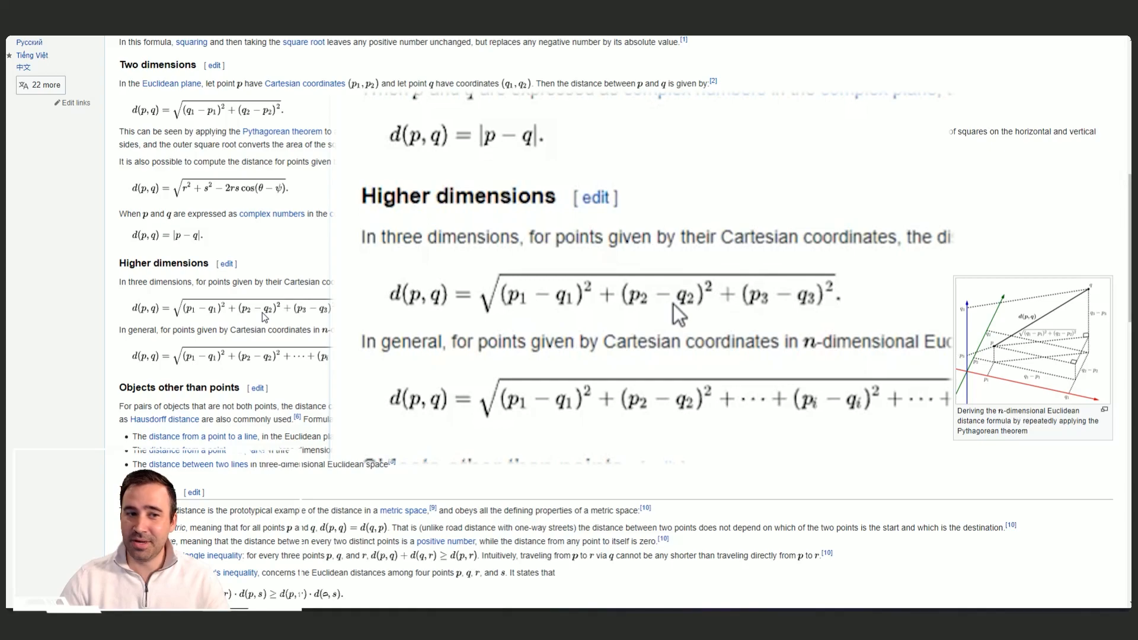
scroll("down", 3)
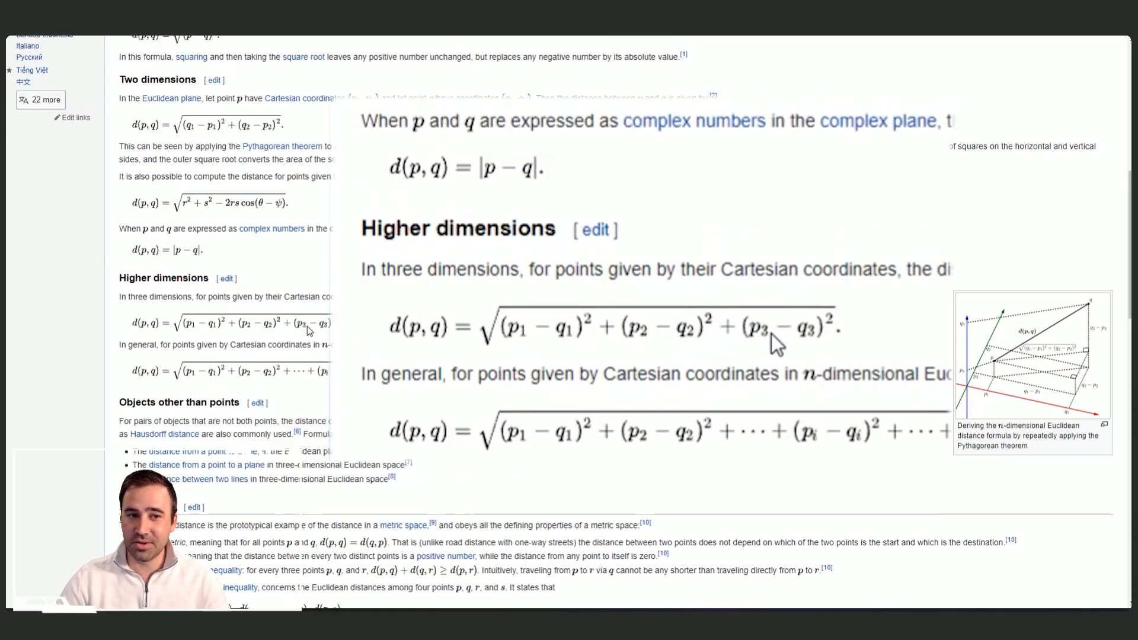
mouse_move(798, 352)
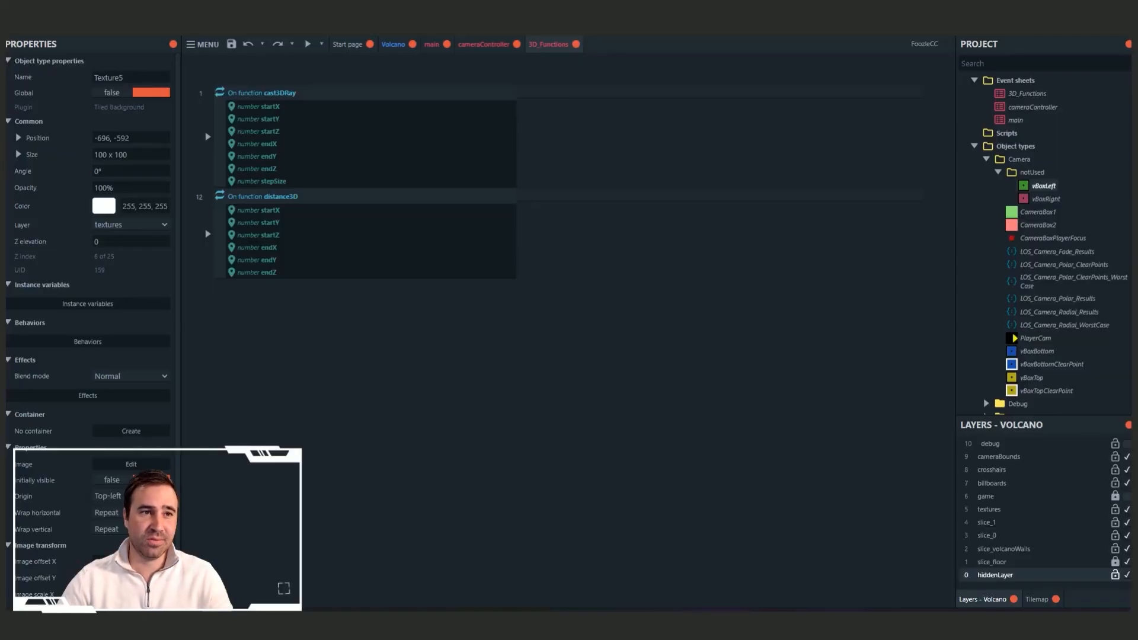
Expand distance3D to show DR_L, DR_M, DR_N, DIST_3D and return value, then edit DR_L.
left_click(208, 234)
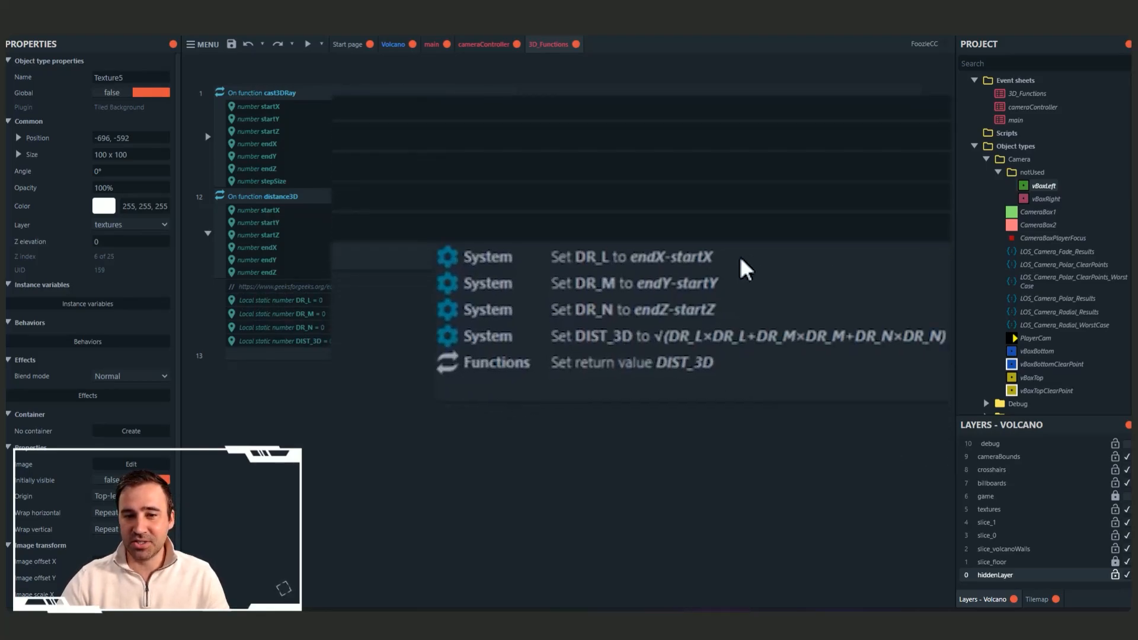
mouse_move(907, 352)
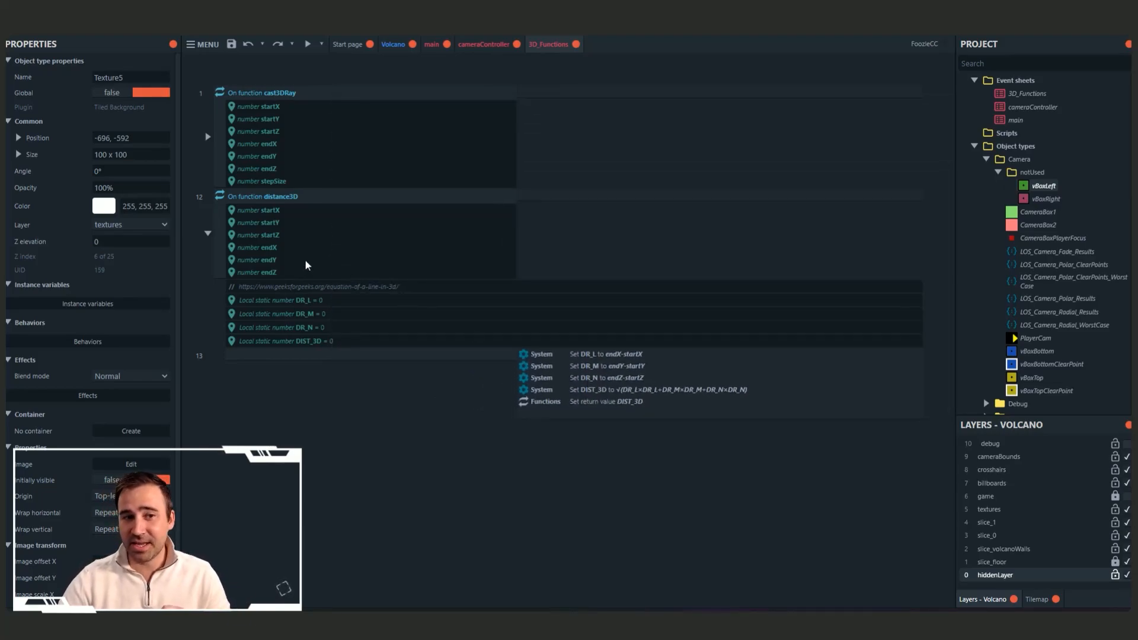
mouse_move(287, 247)
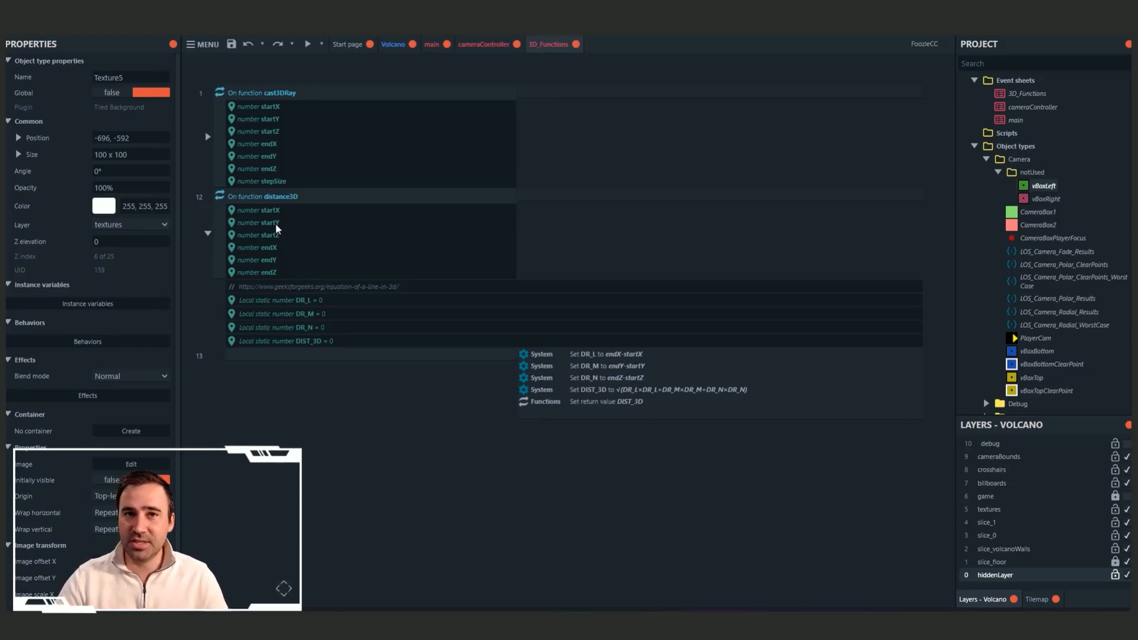
left_click(606, 355)
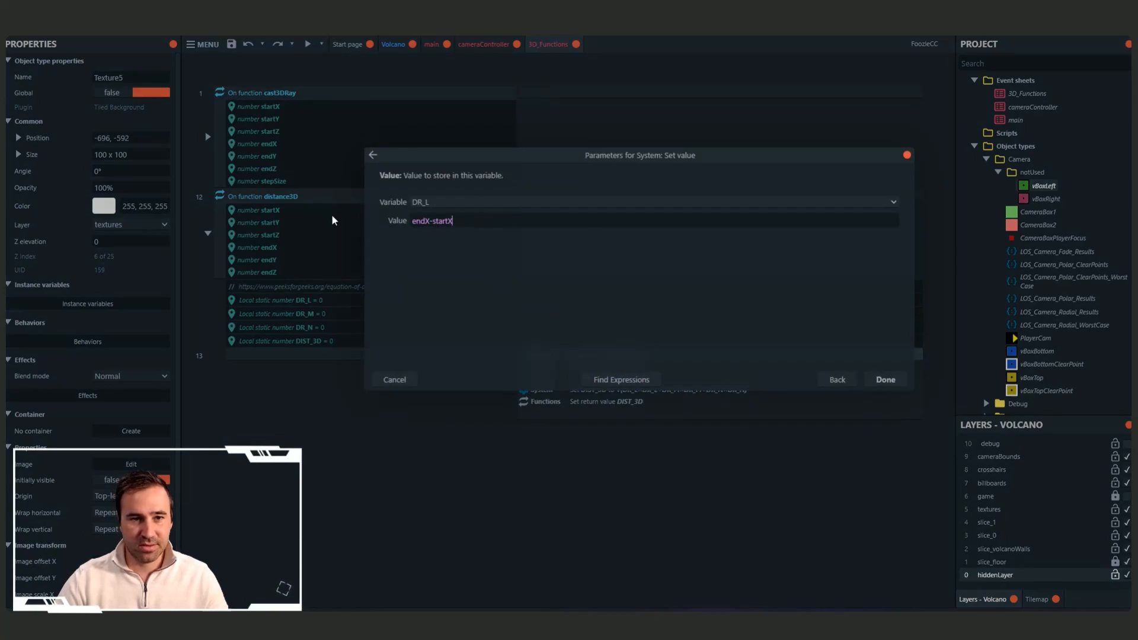
Preview autocomplete by typing cam.zsn and inserting the 3DCamera.ZScale expression.
type("cam")
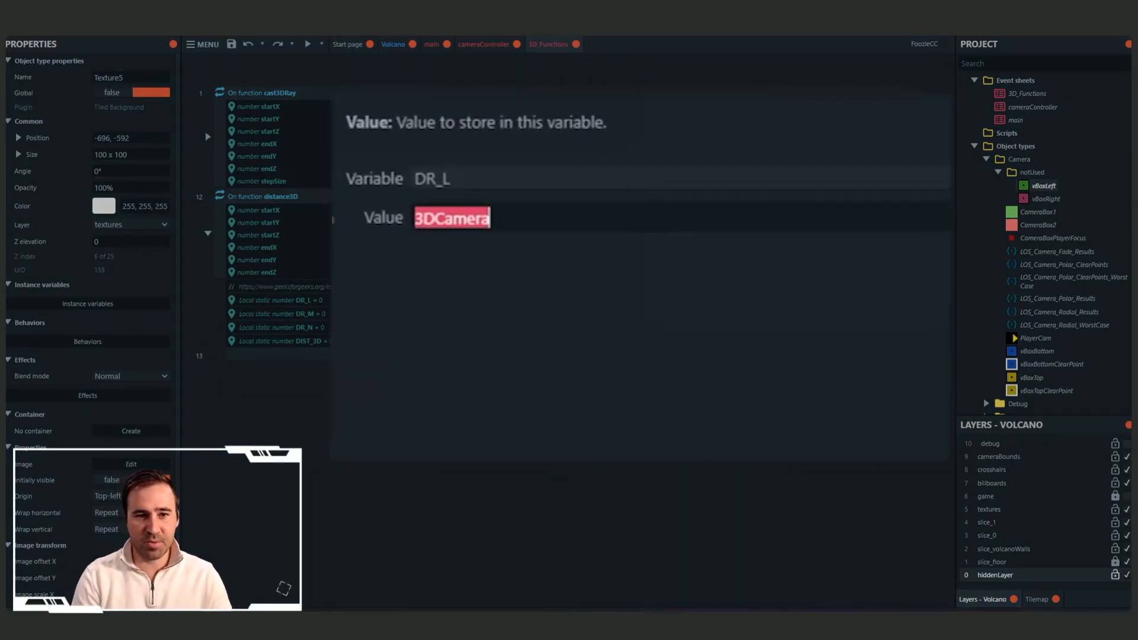
type(".zsn")
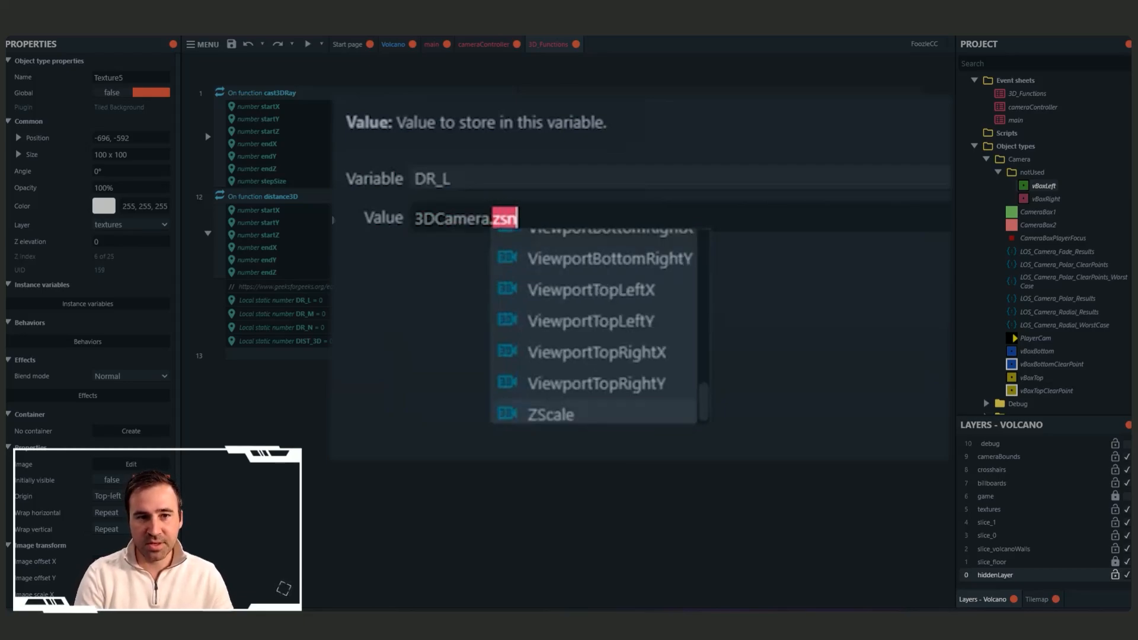
left_click(550, 414)
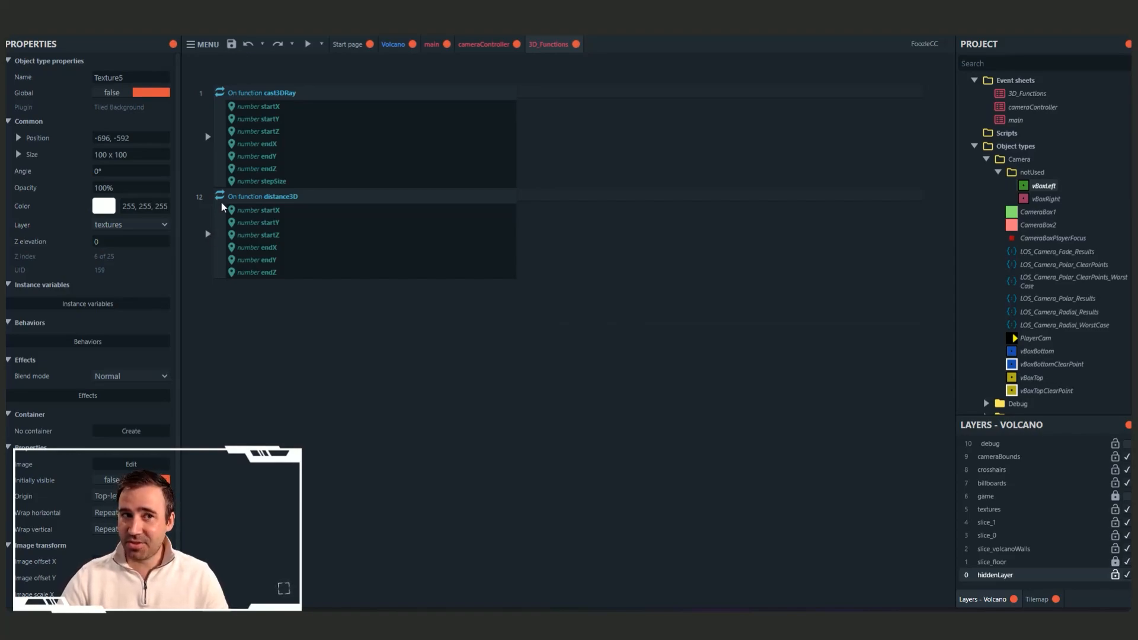
mouse_move(285, 129)
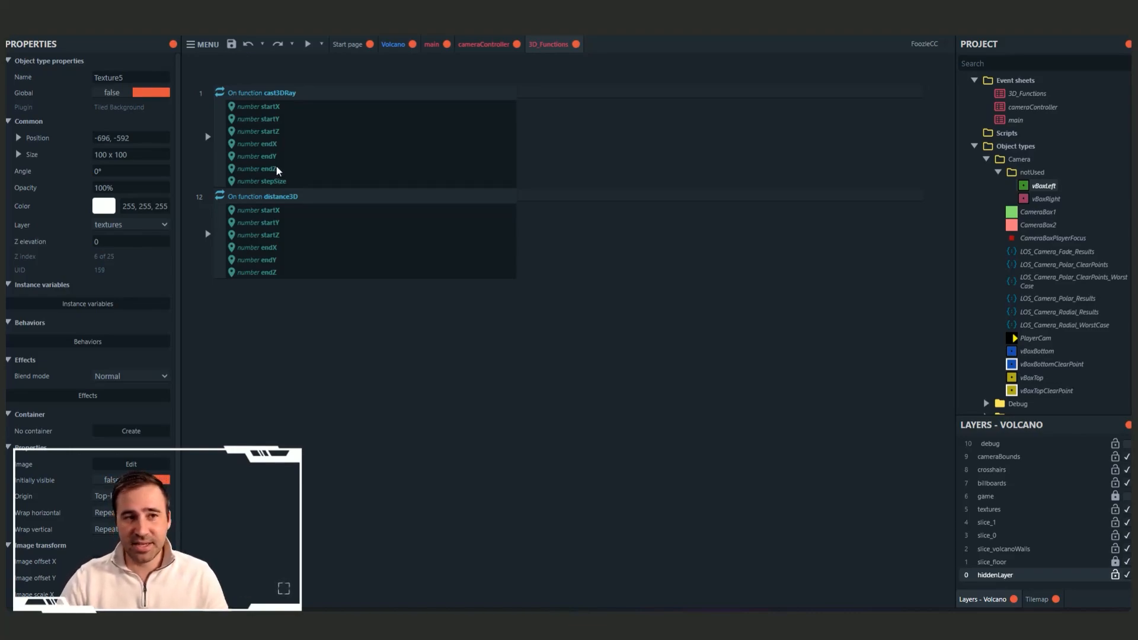
scroll("down", 3)
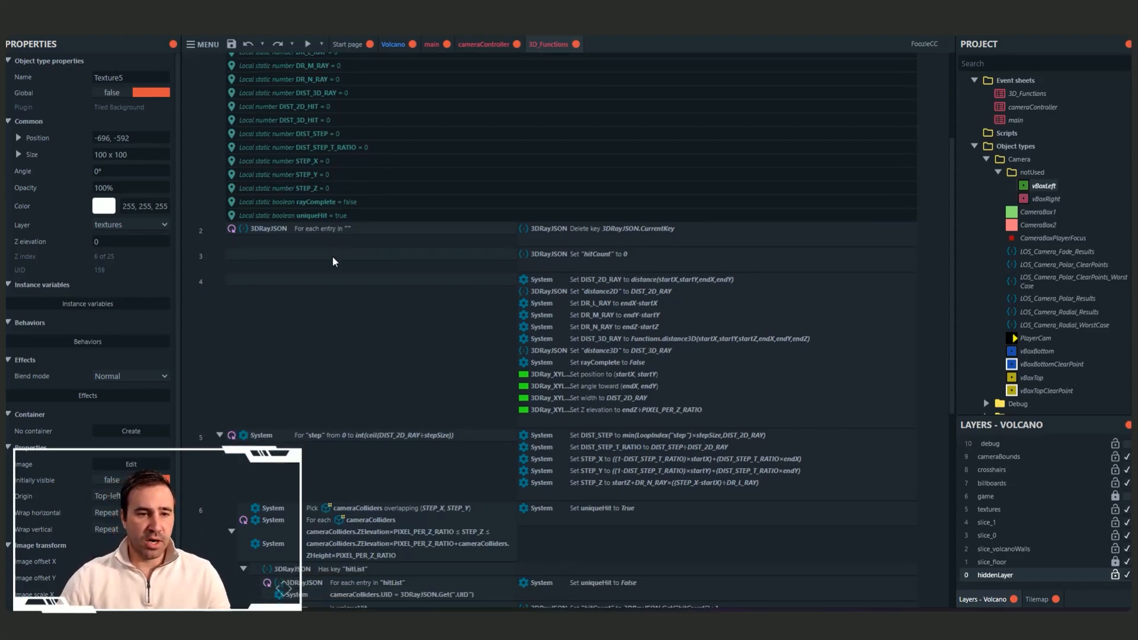
Scroll cast3DRay to the DIST_3D_RAY Functions.distance3D action stored in 3DRayJSON.
scroll("down", 3)
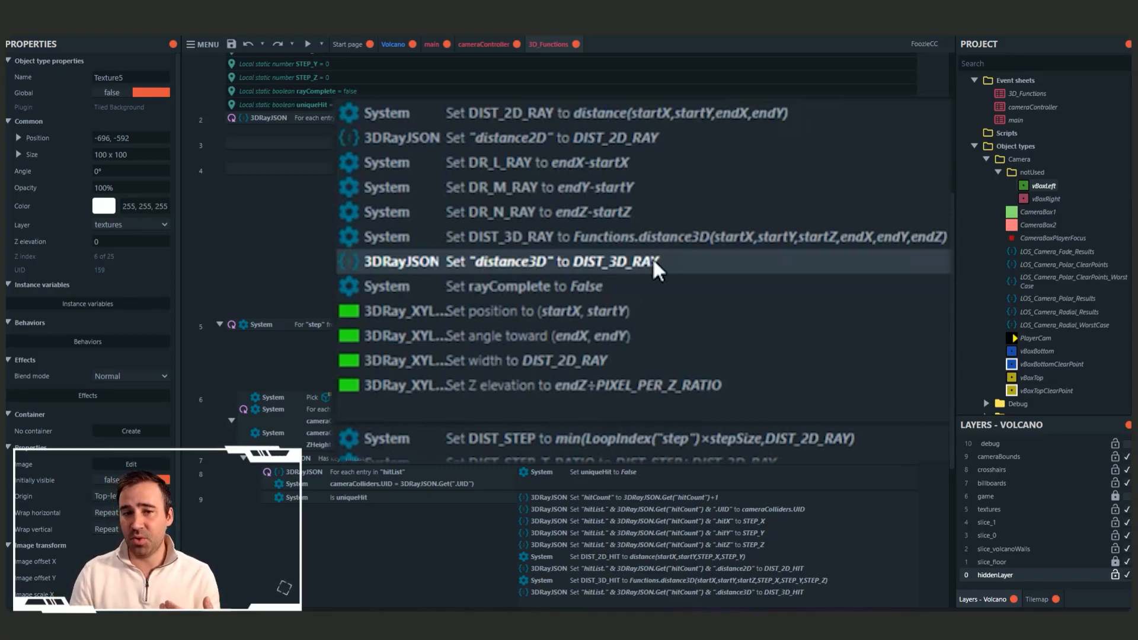
mouse_move(544, 335)
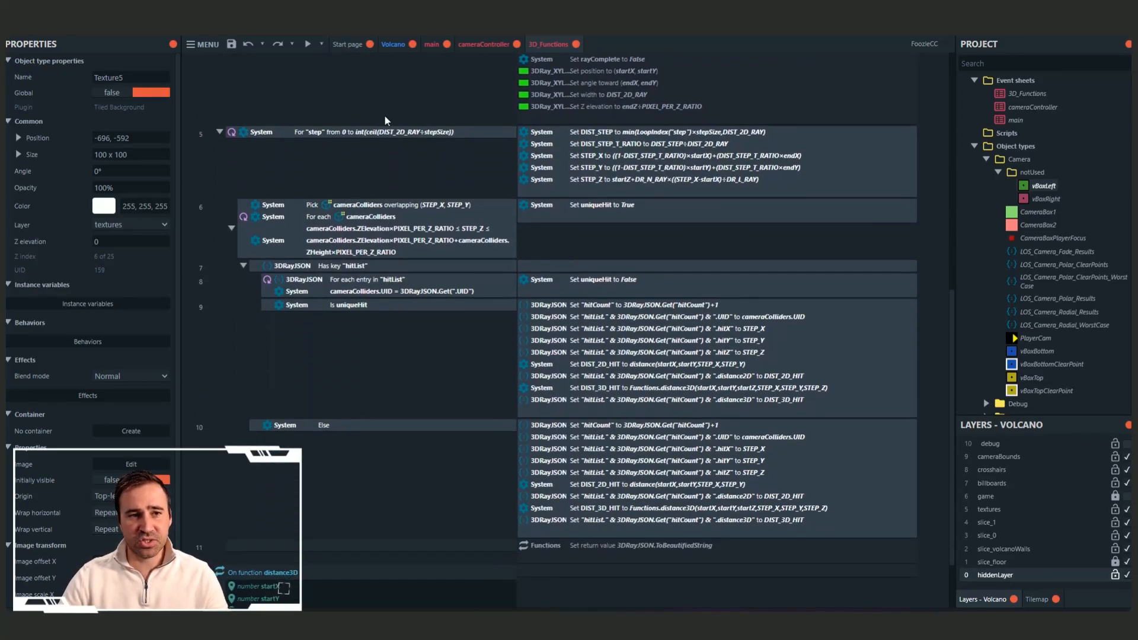
double_click(363, 131)
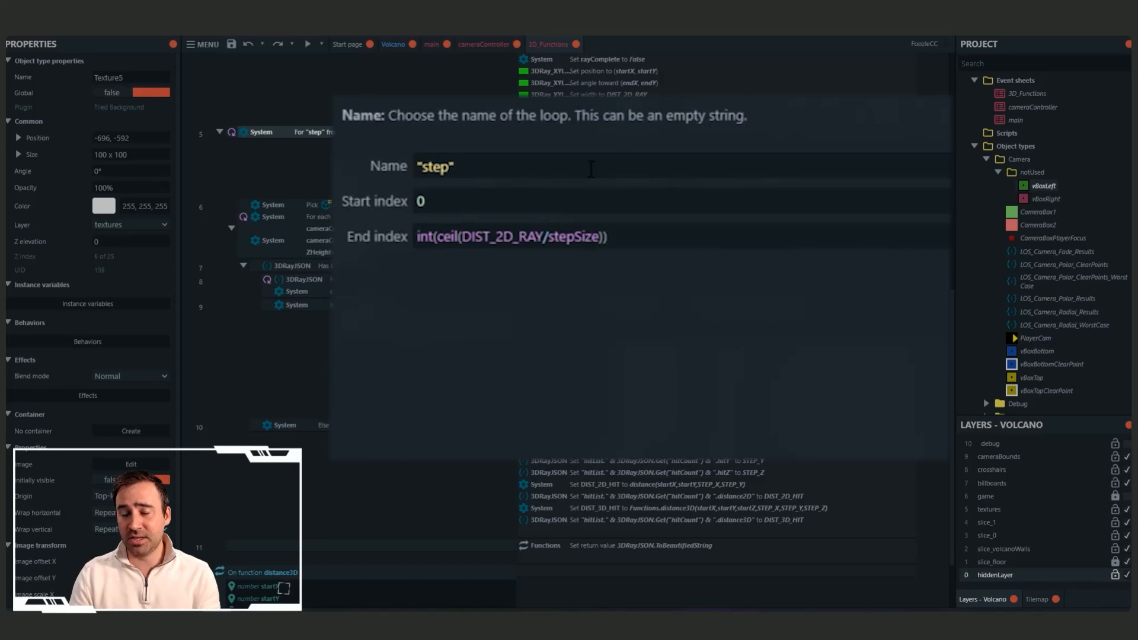
mouse_move(416, 249)
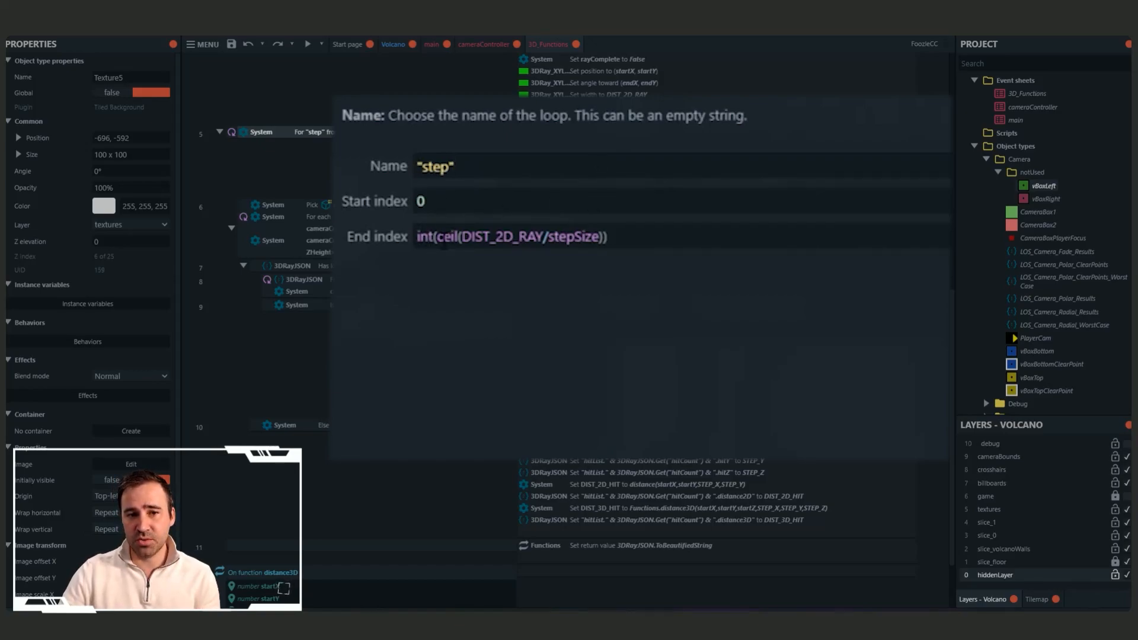
left_click(455, 165)
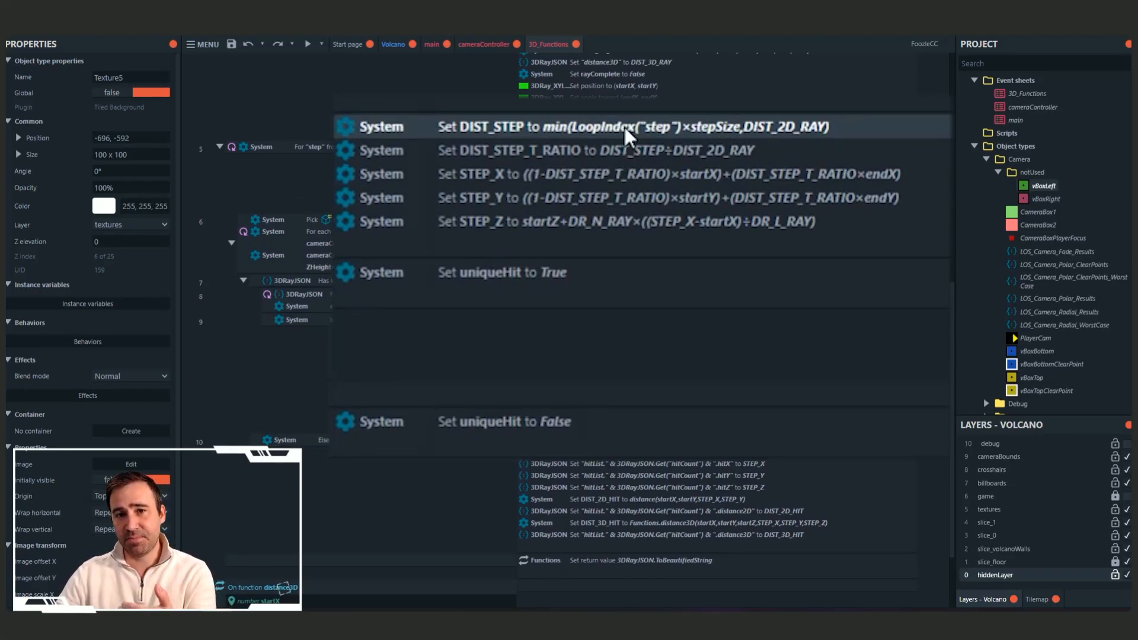
double_click(636, 127)
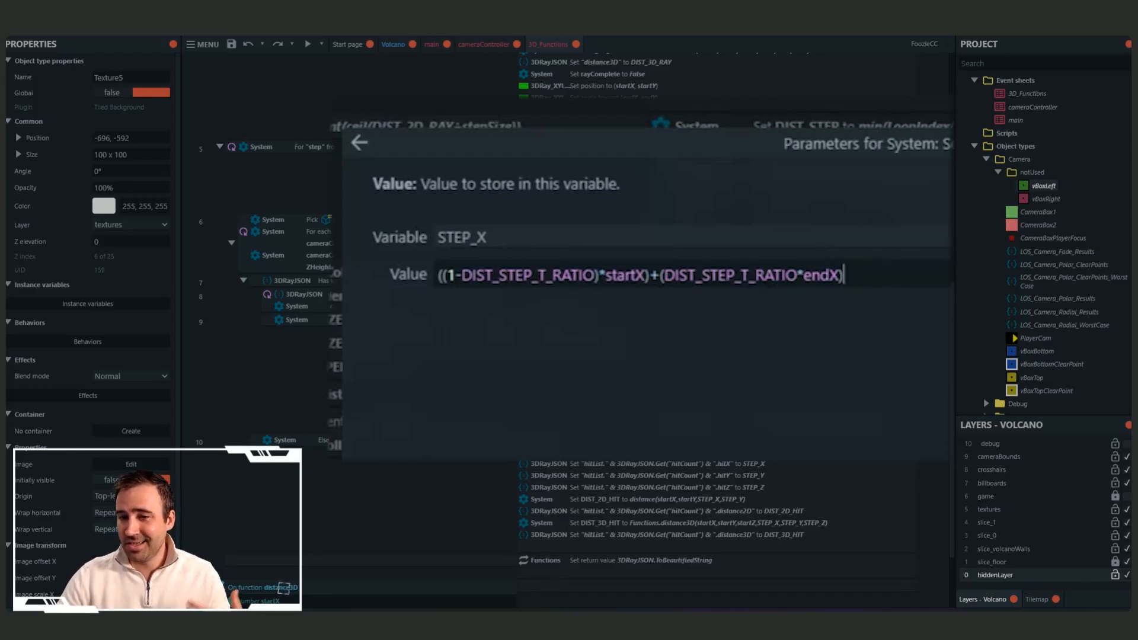
left_click(359, 142)
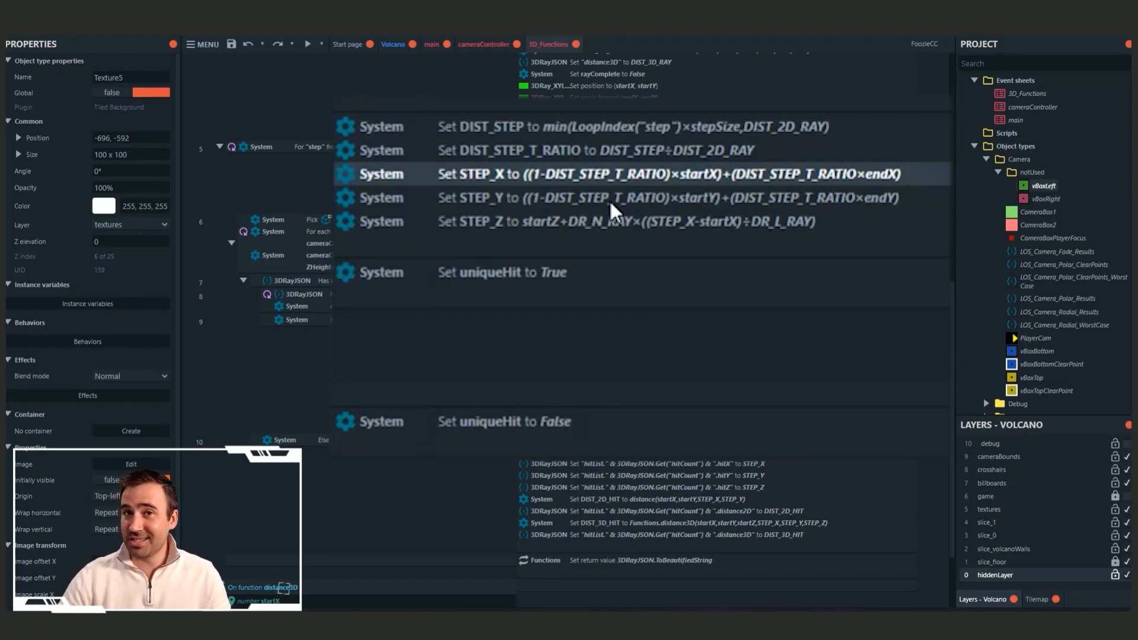
mouse_move(608, 236)
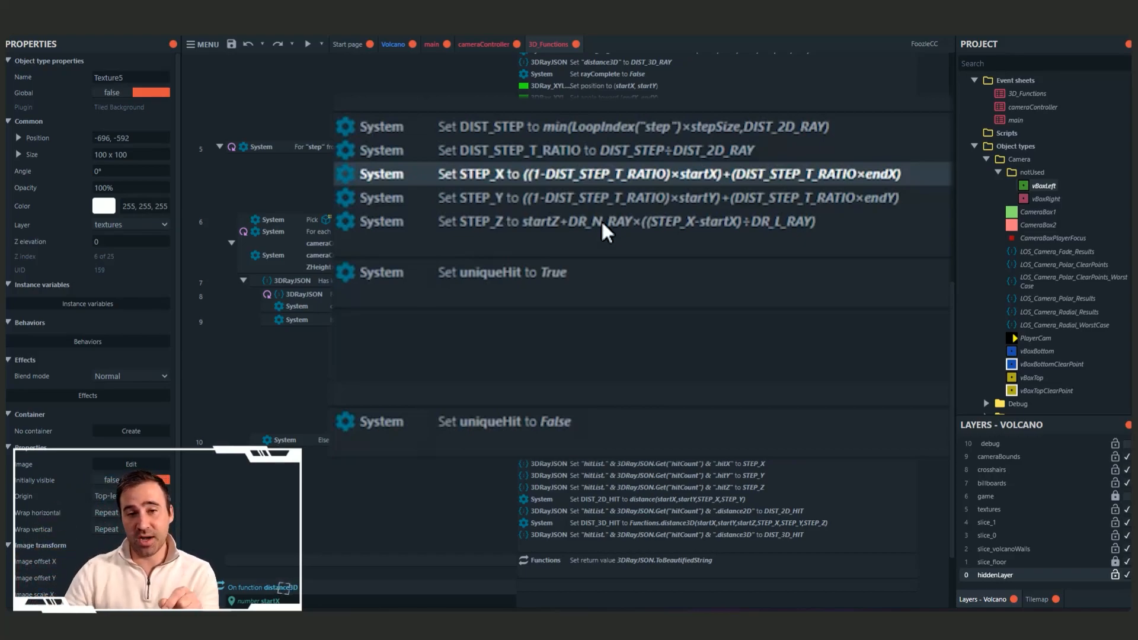
double_click(624, 221)
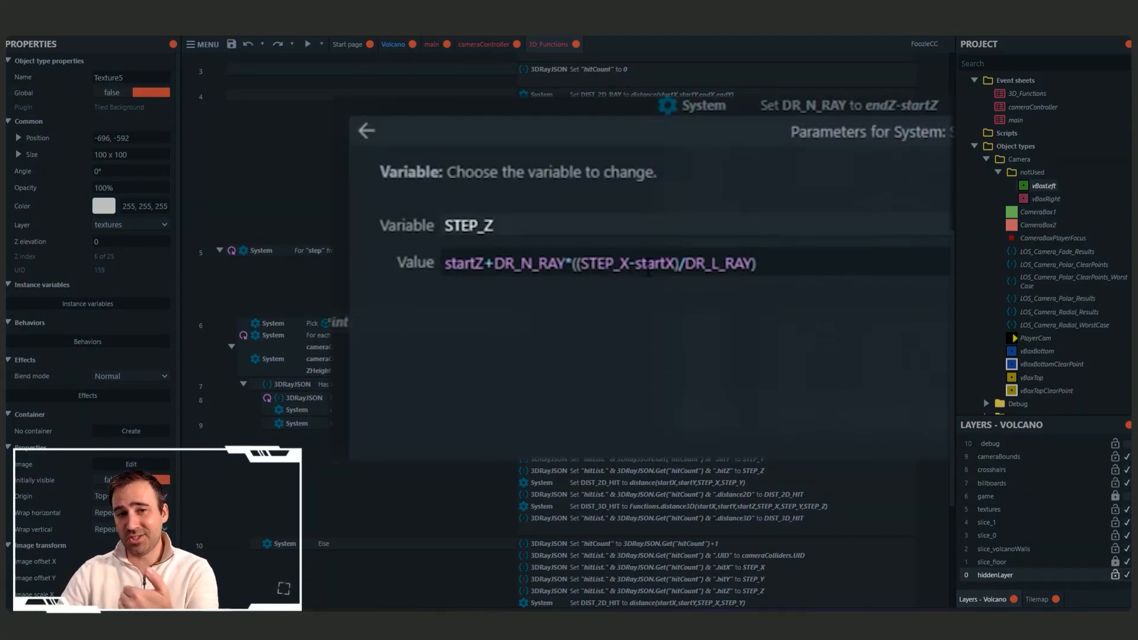
mouse_move(664, 295)
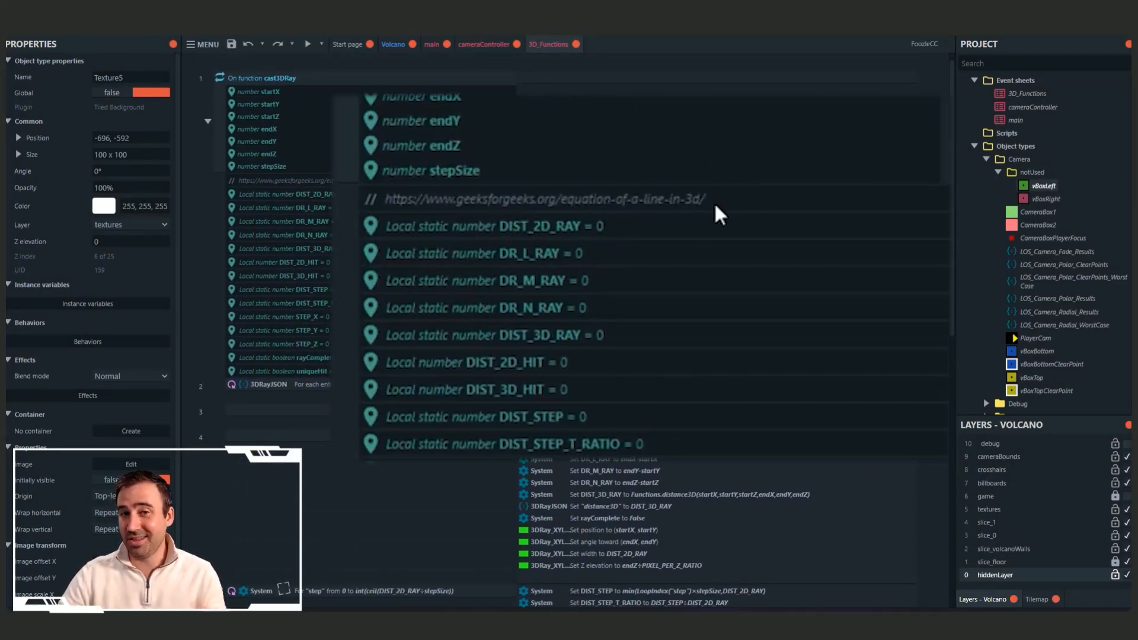
scroll("down", 3)
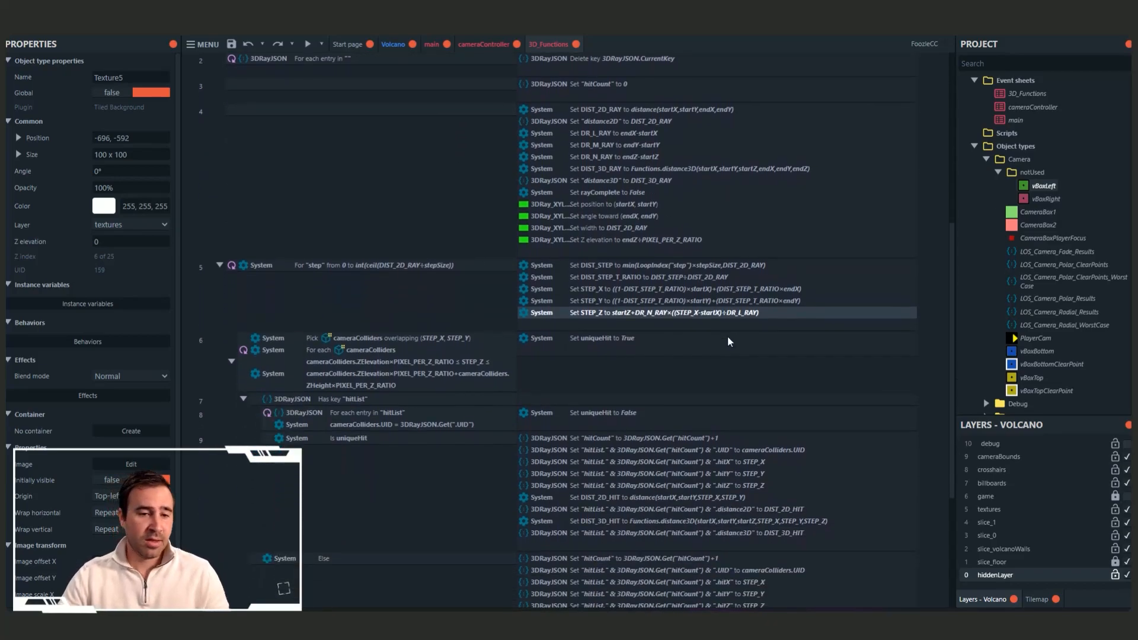
scroll("down", 3)
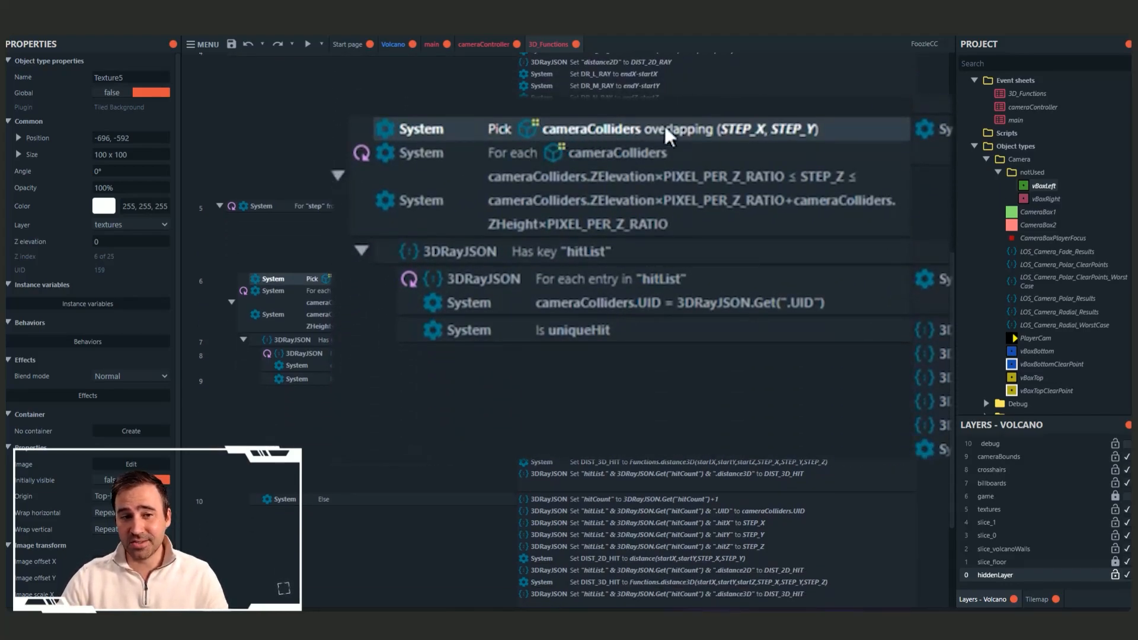
mouse_move(776, 143)
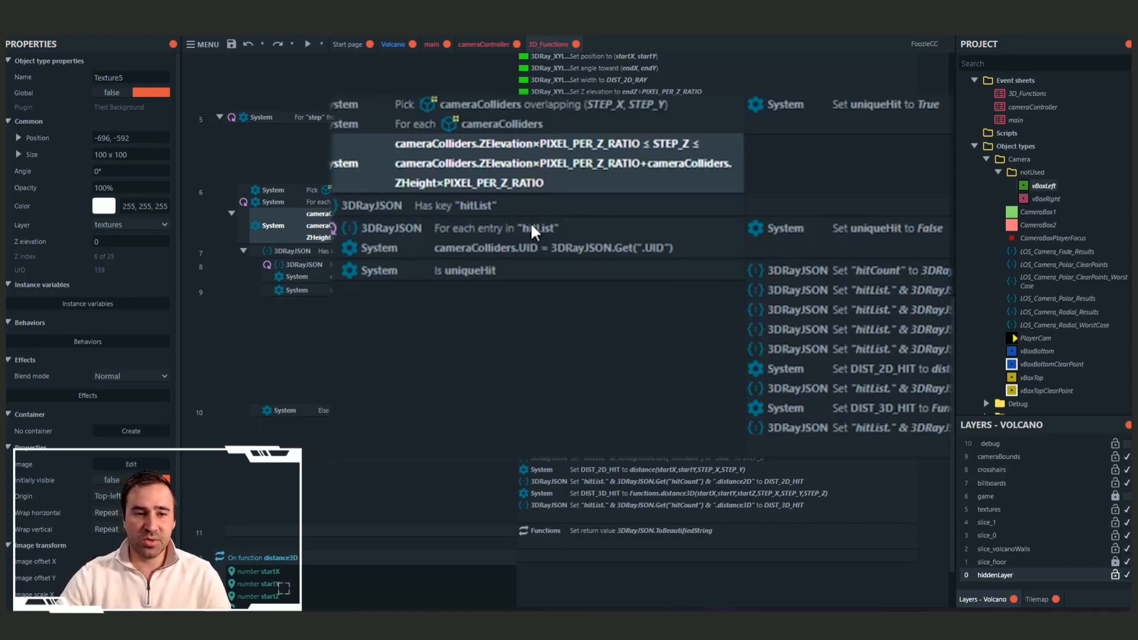
mouse_move(595, 239)
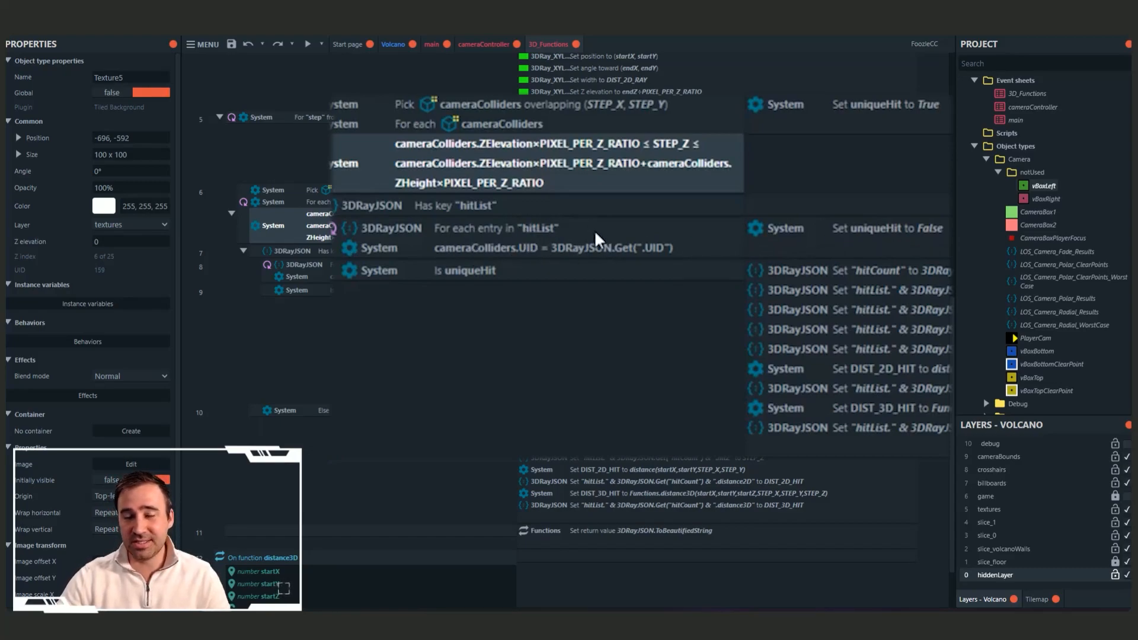
mouse_move(711, 220)
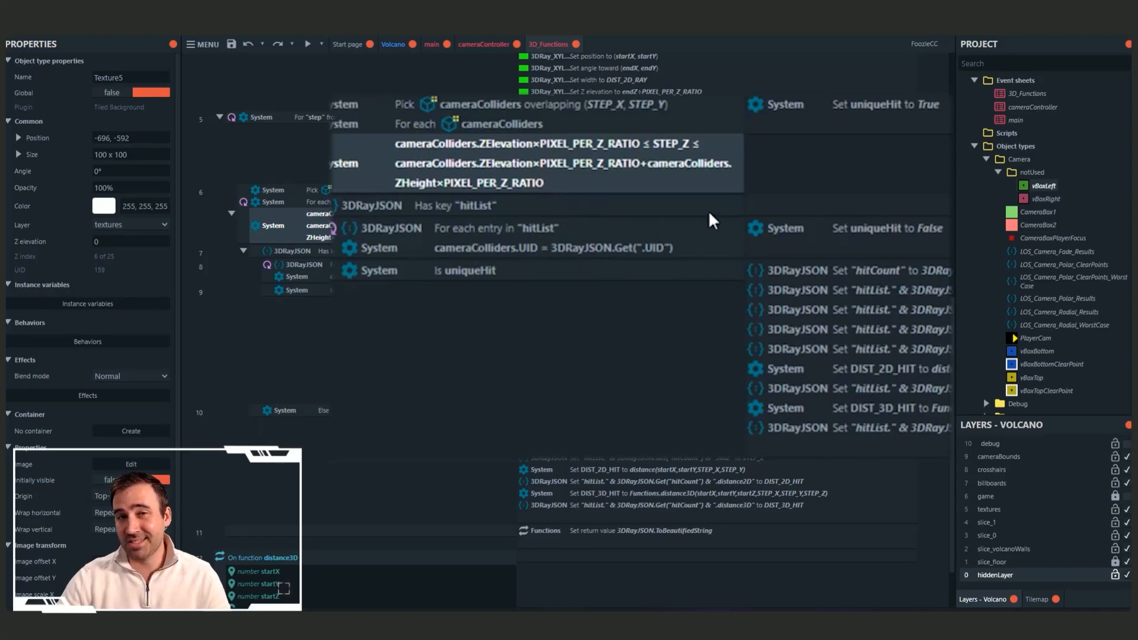
mouse_move(860, 243)
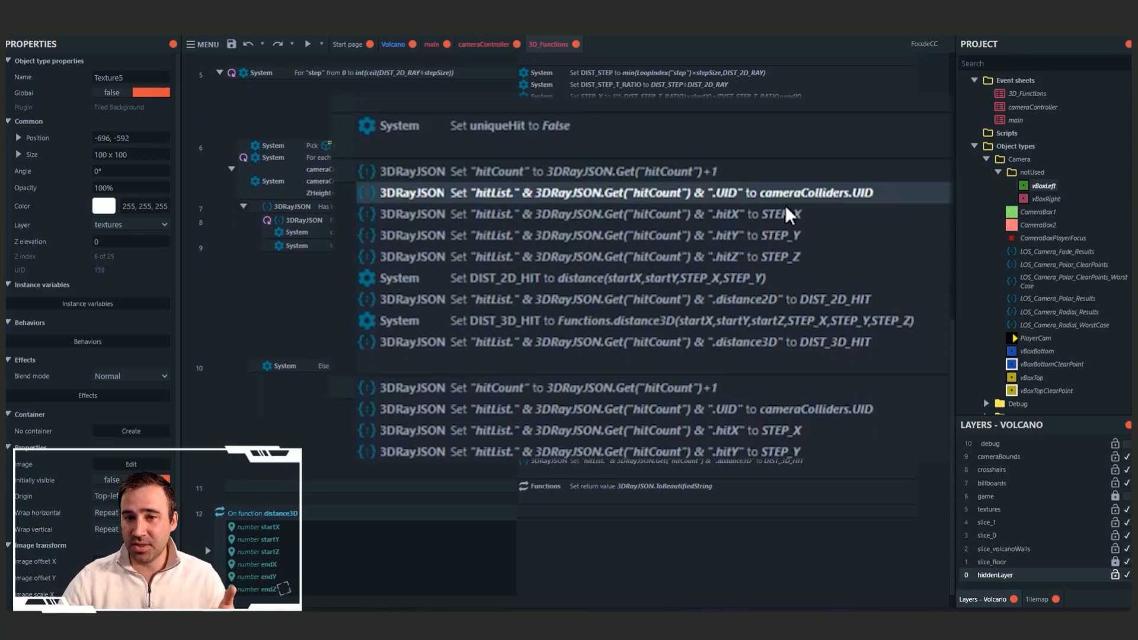
mouse_move(759, 242)
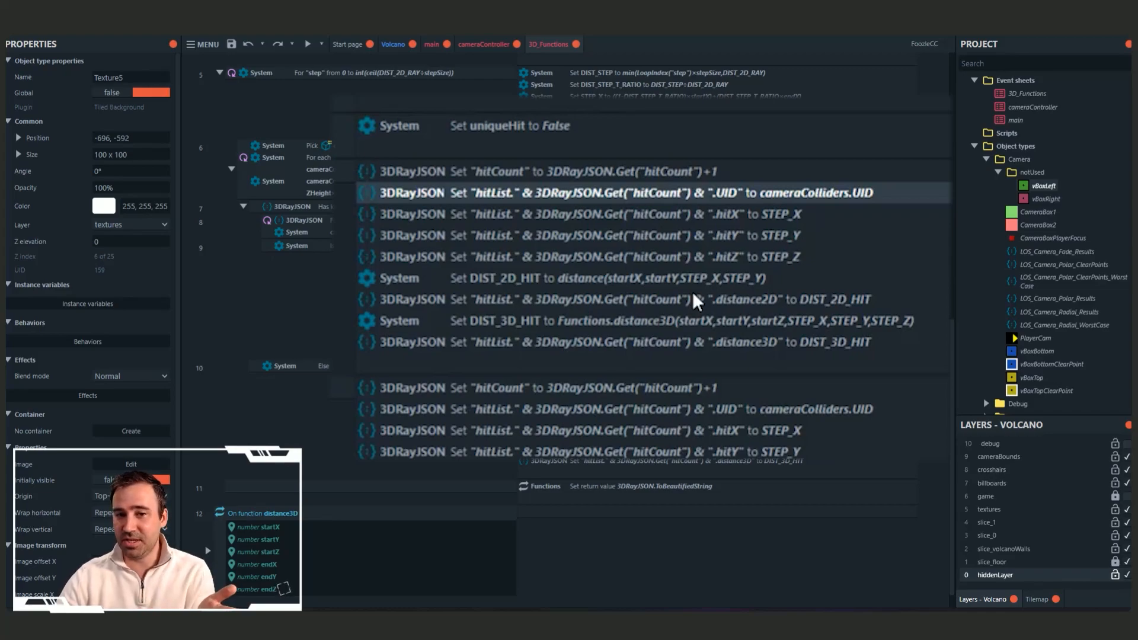
scroll("down", 3)
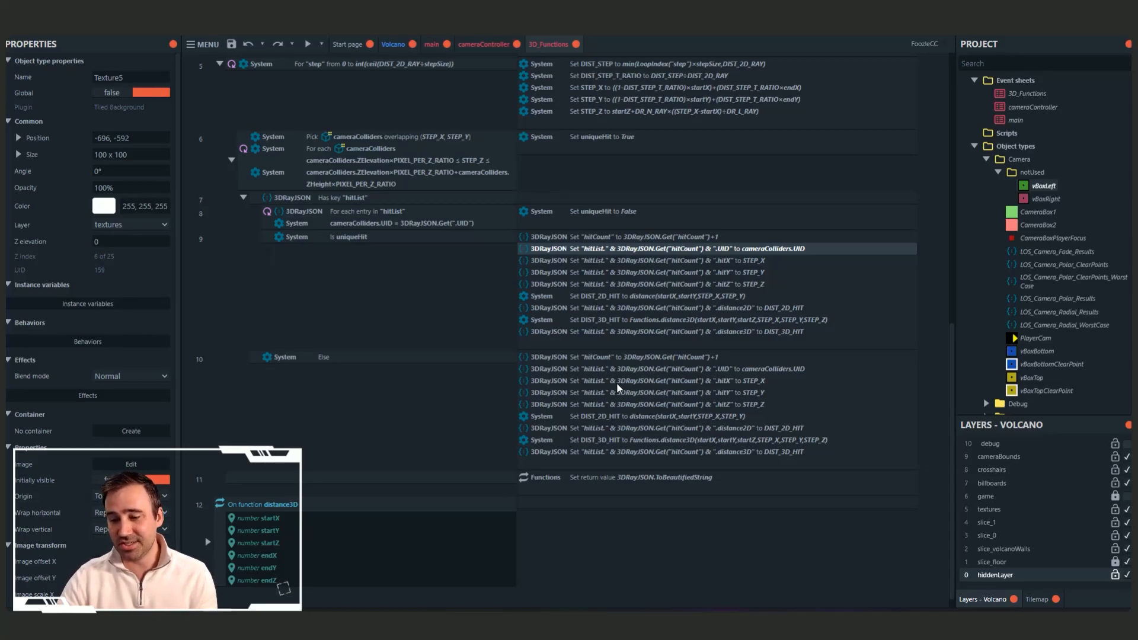
Switch to the running game and scroll the console's six-hit laser result JSON.
left_click(306, 44)
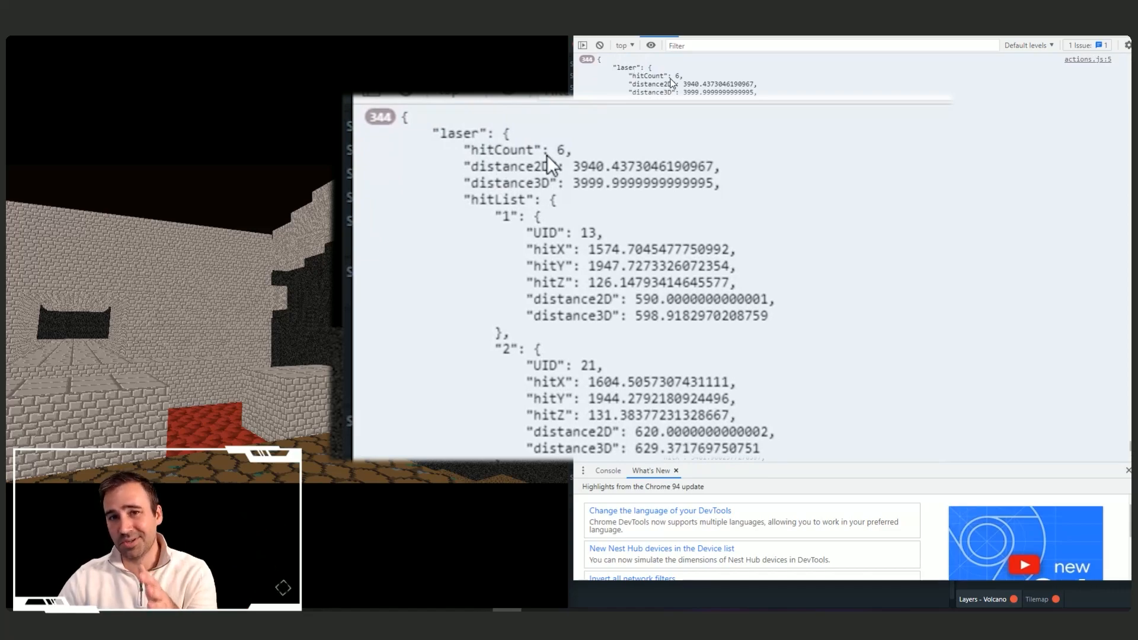
mouse_move(581, 159)
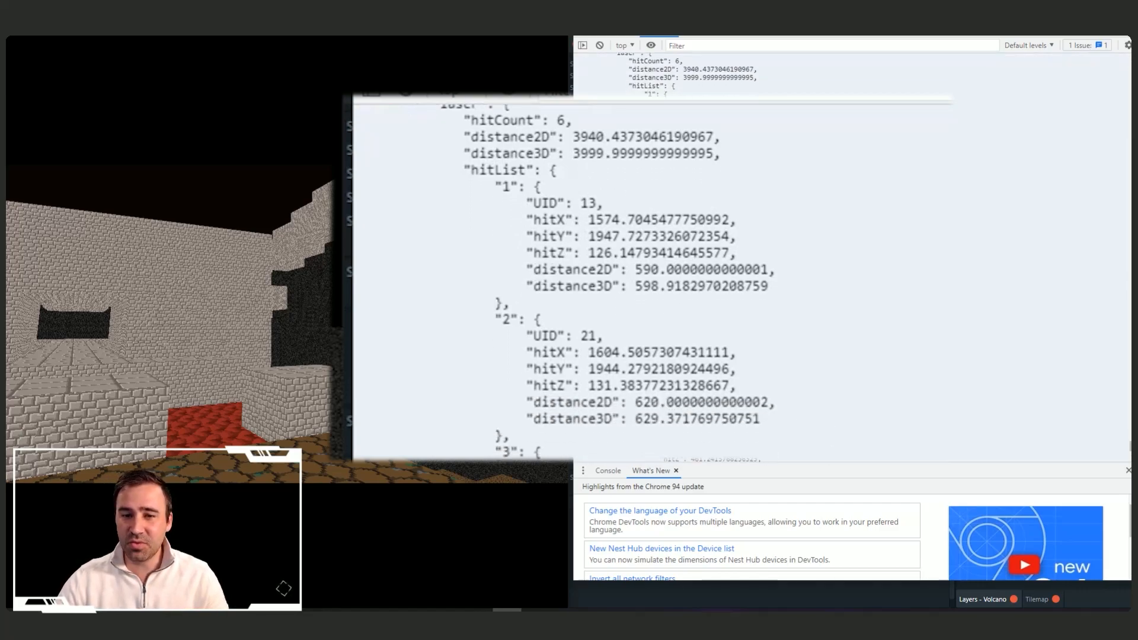
scroll("down", 3)
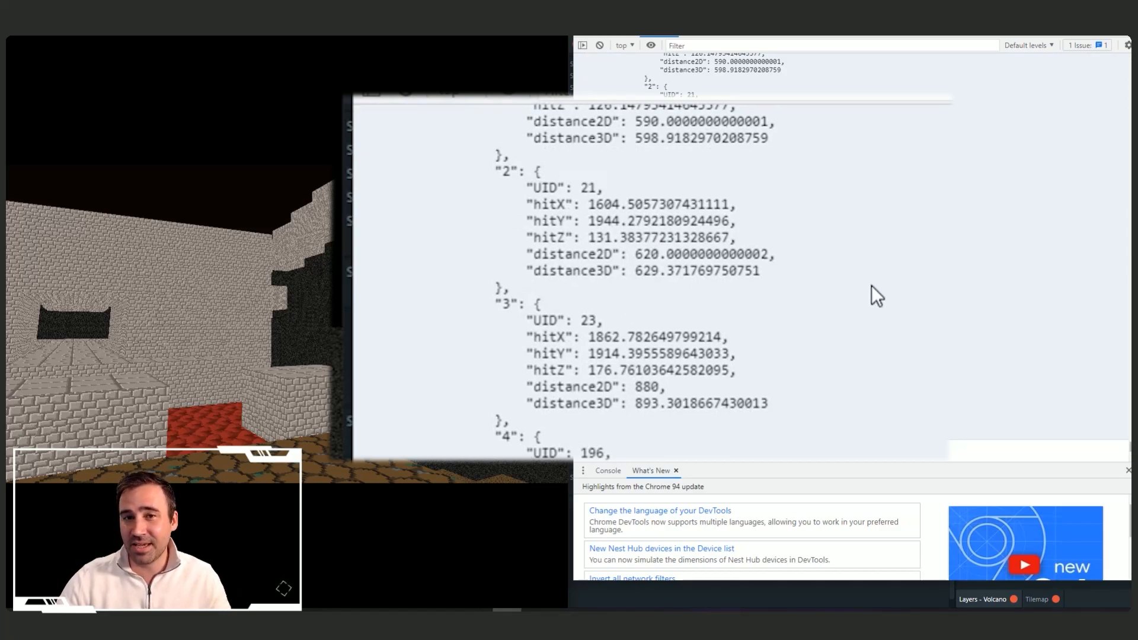